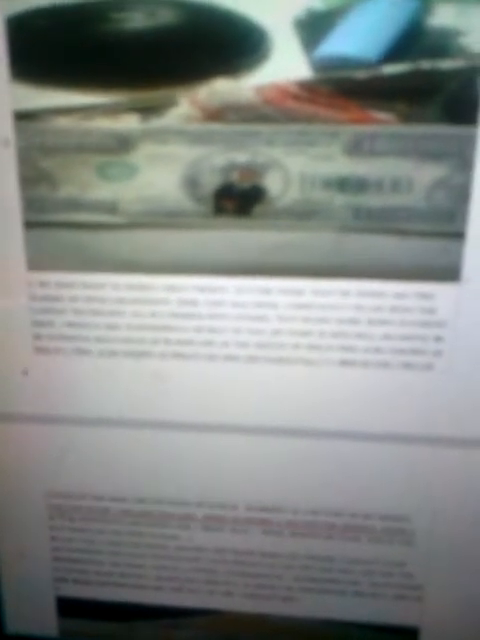
scroll("up", 3)
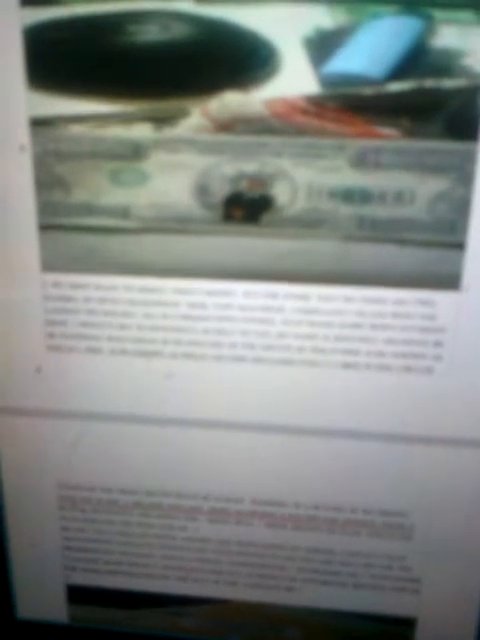
scroll("down", 3)
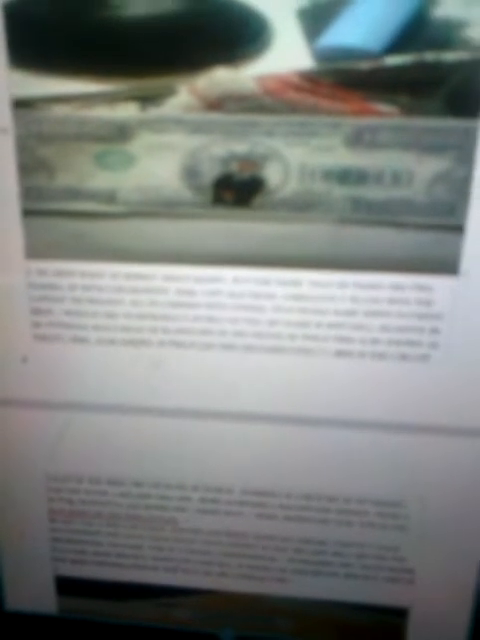
scroll("up", 3)
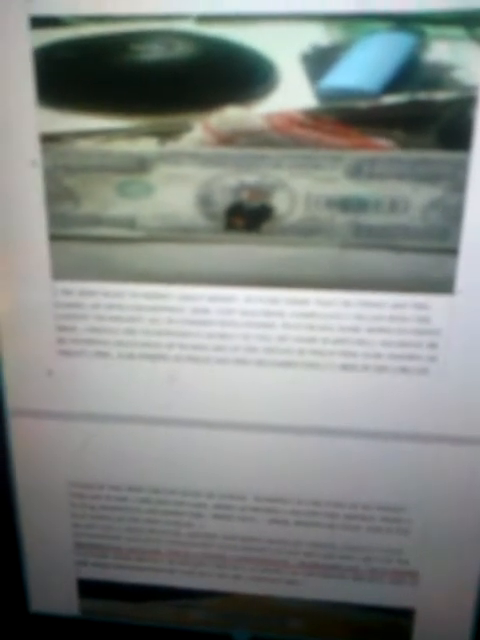
scroll("up", 3)
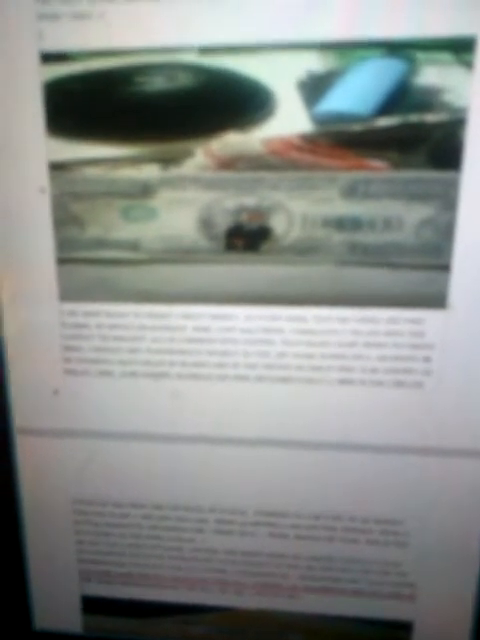
scroll("up", 3)
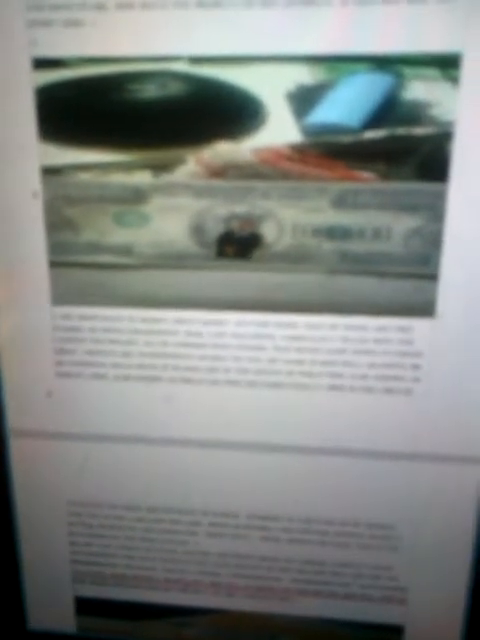
scroll("up", 3)
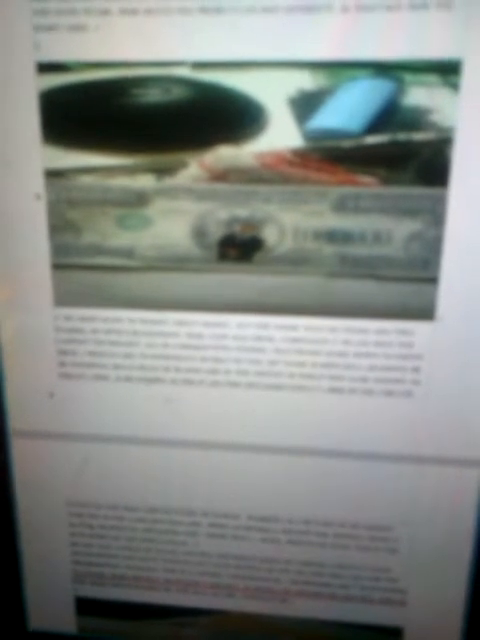
scroll("up", 3)
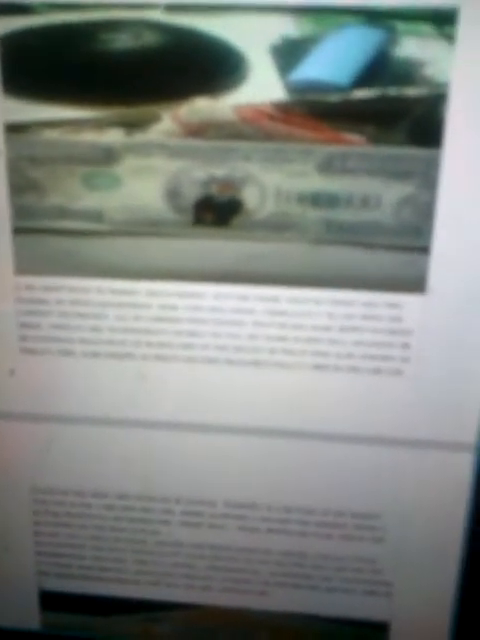
scroll("down", 3)
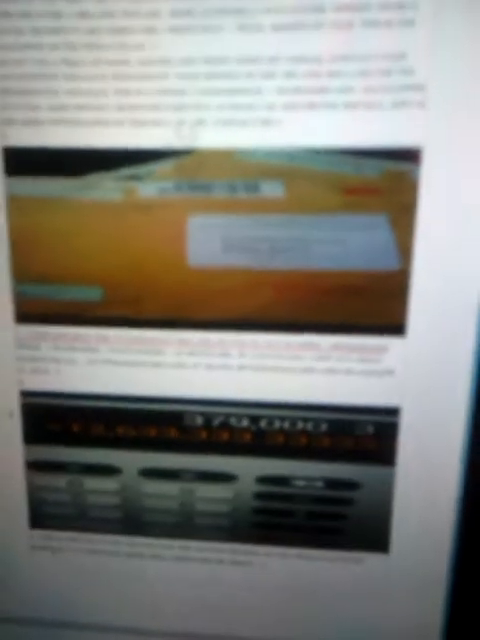